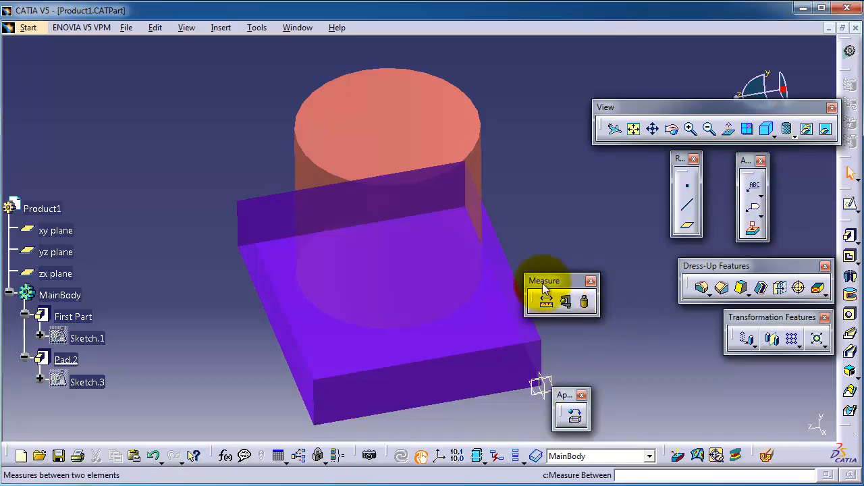
mouse_move(584, 302)
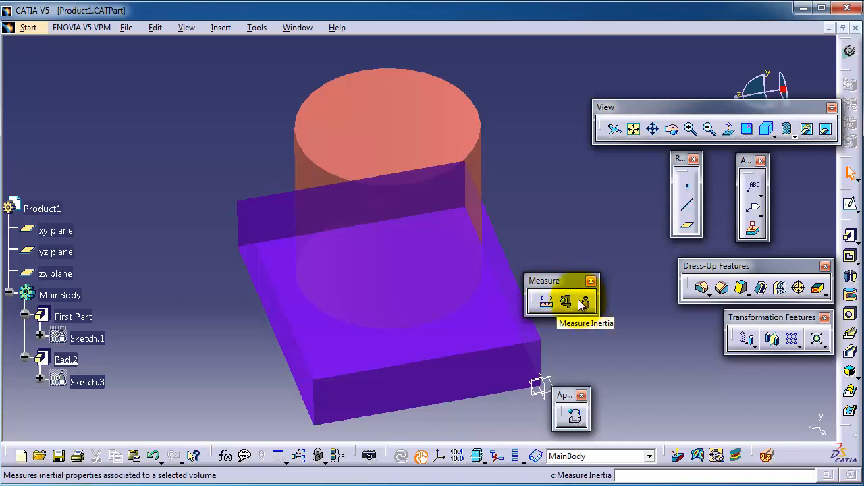
mouse_move(585, 302)
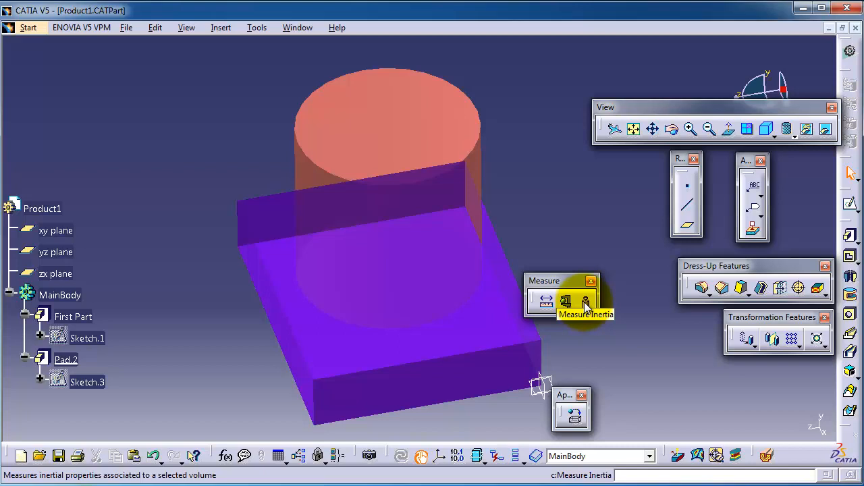
mouse_move(572, 291)
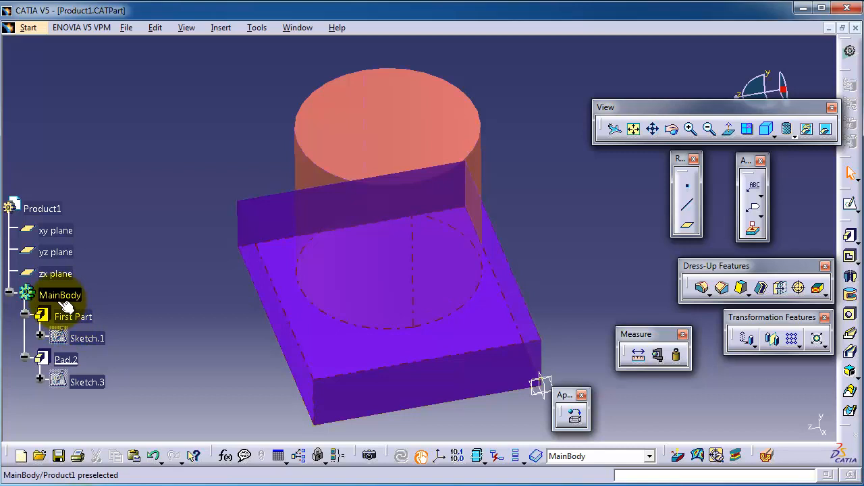
Step: Launch Measure Inertia from the Measure toolbar so it awaits a selection
left_click(42, 209)
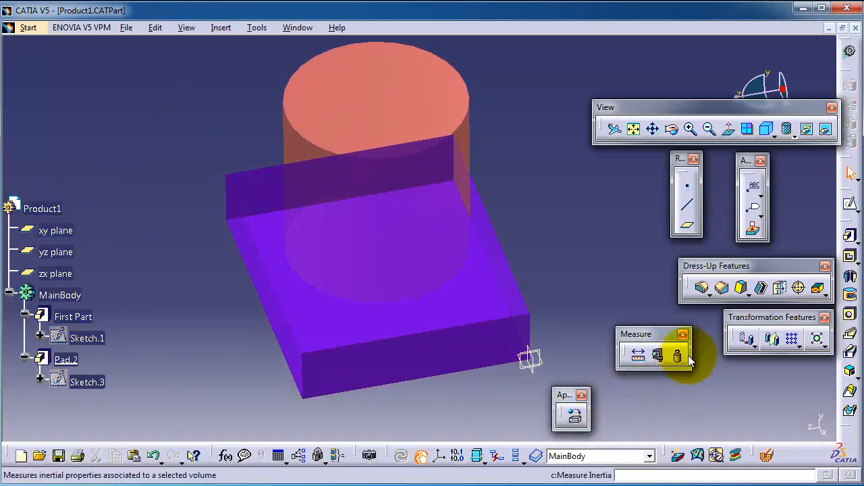
mouse_move(677, 356)
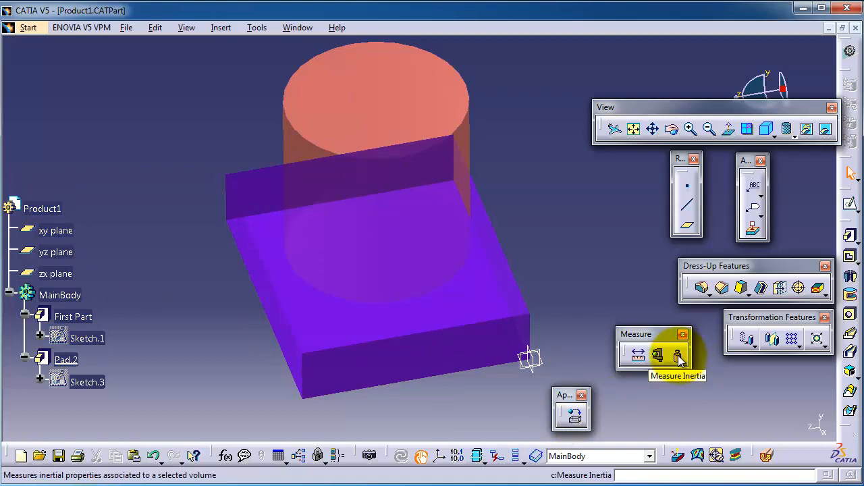
left_click(678, 356)
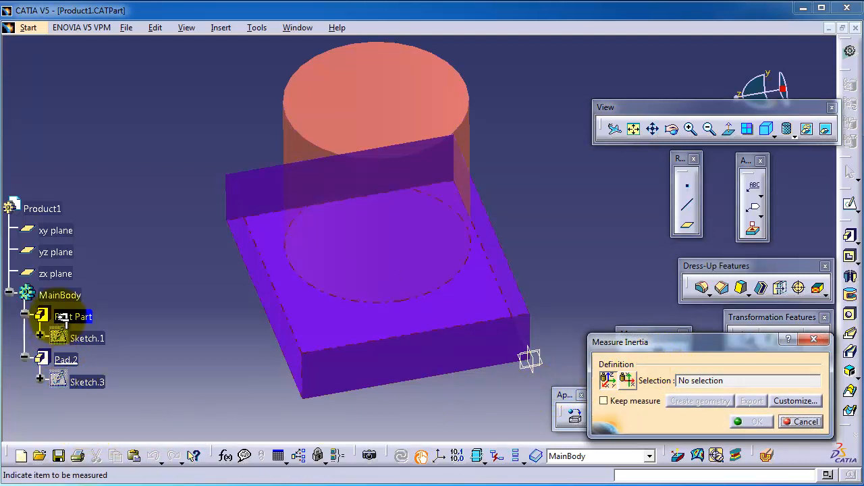
Step: Select First Part in the tree to get volume 1.6e-004 m3 and mass 0.16 kg
left_click(73, 316)
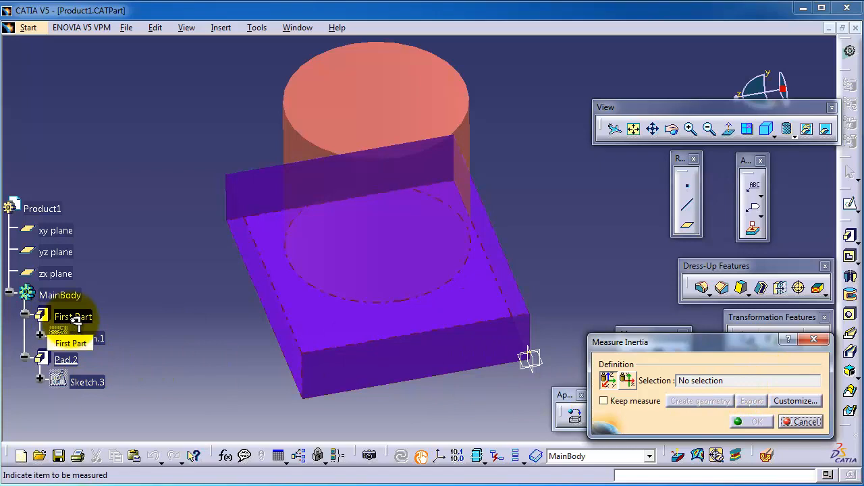
left_click(73, 316)
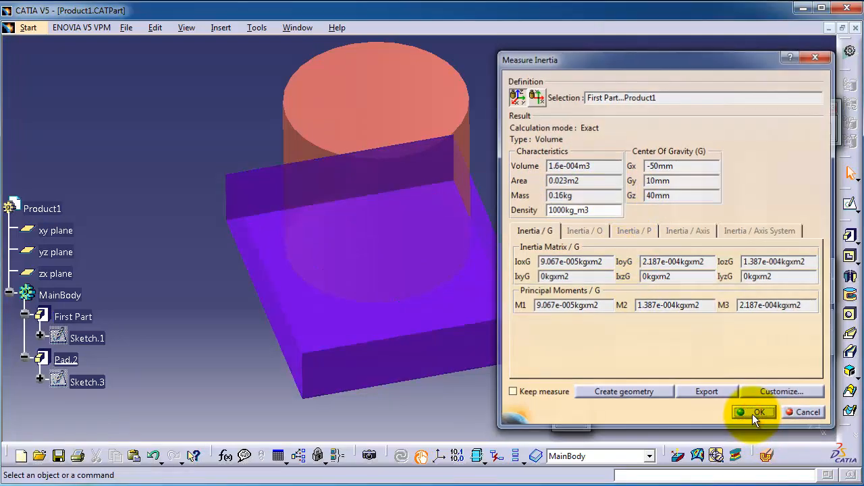
Step: Close the First Part results and measure MainBody: volume 3.579e-004 m3, mass 0.358 kg
left_click(754, 412)
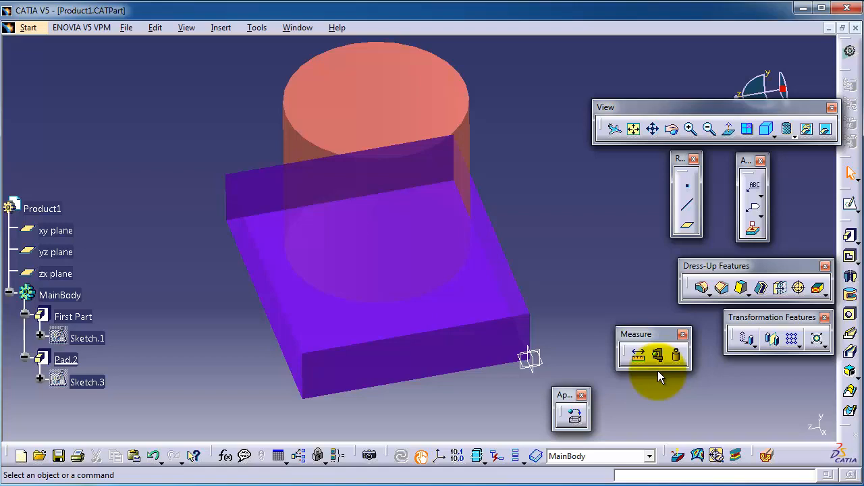
left_click(674, 355)
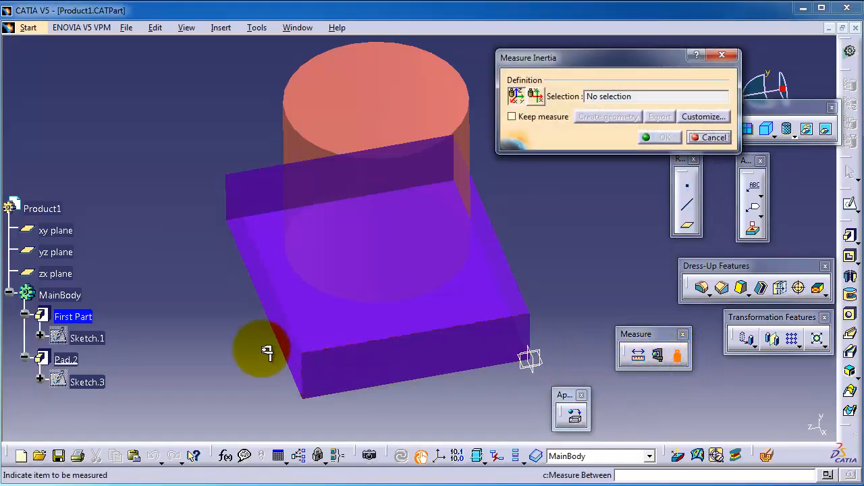
left_click(60, 295)
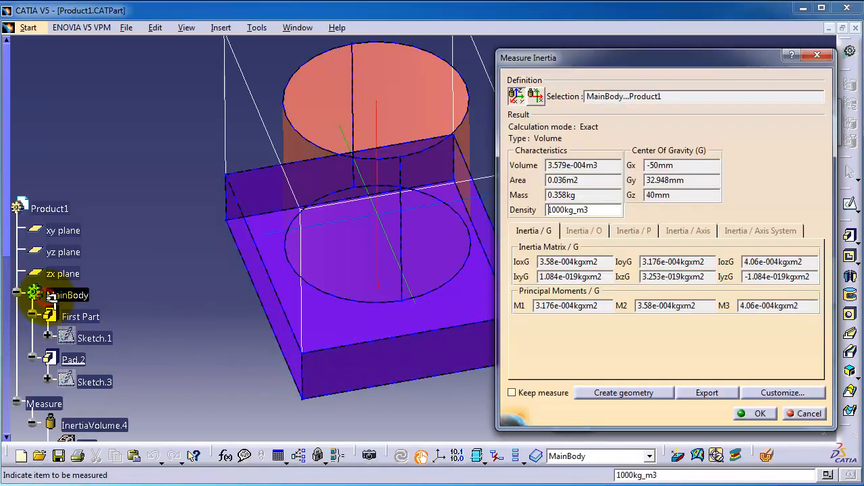
left_click(79, 316)
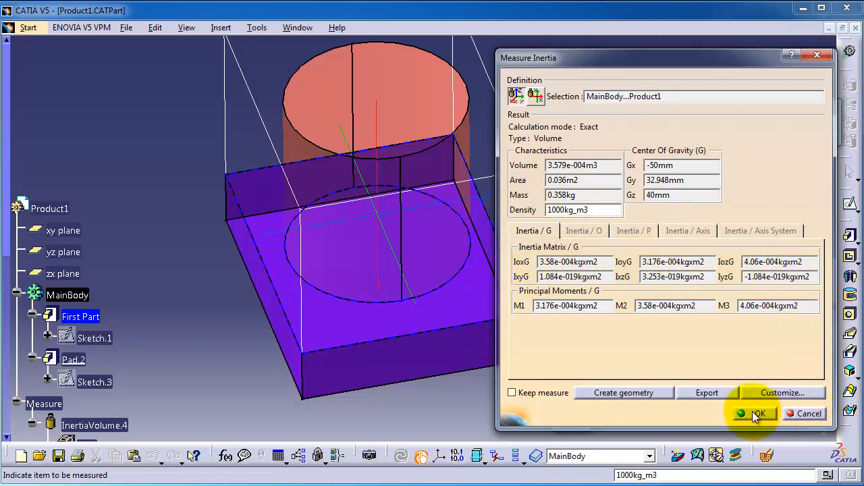
Step: Close the MainBody results and measure Product1, giving volume 3.579e-004 m3 and mass 0.358 kg
left_click(753, 413)
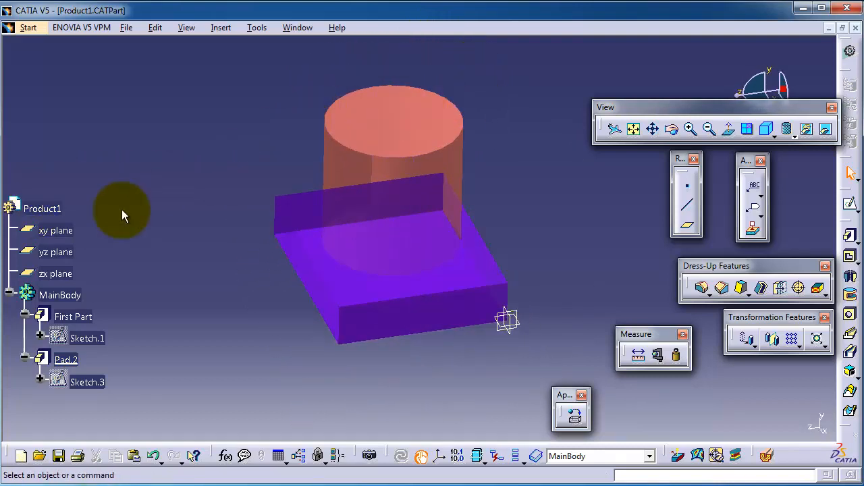
mouse_move(42, 208)
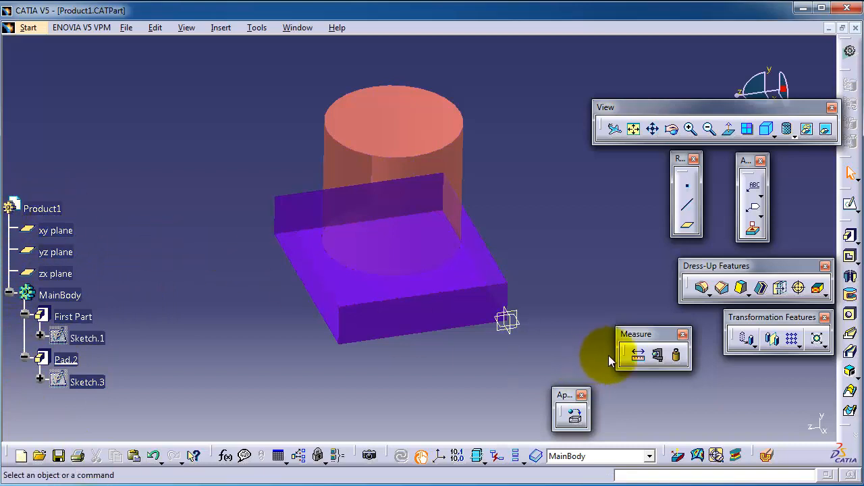
left_click(656, 355)
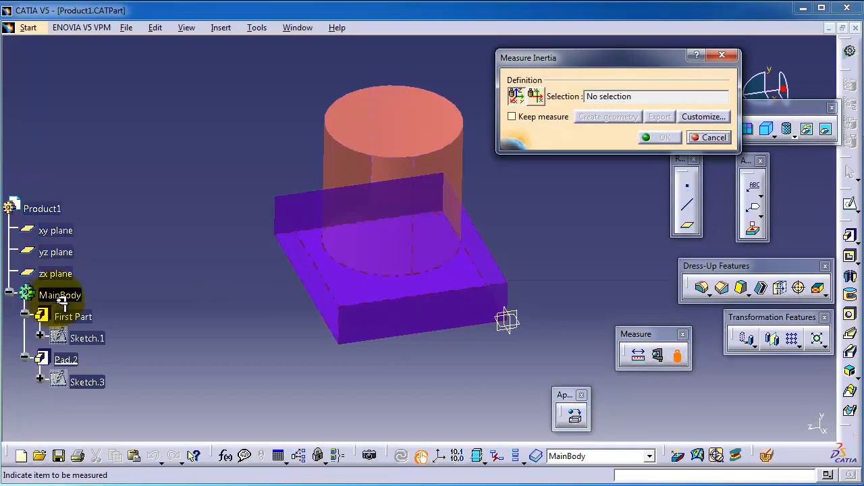
left_click(42, 209)
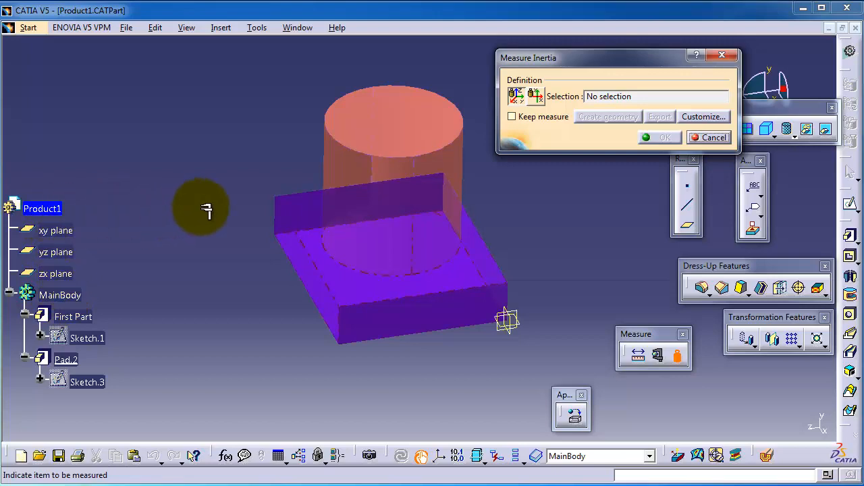
left_click(42, 208)
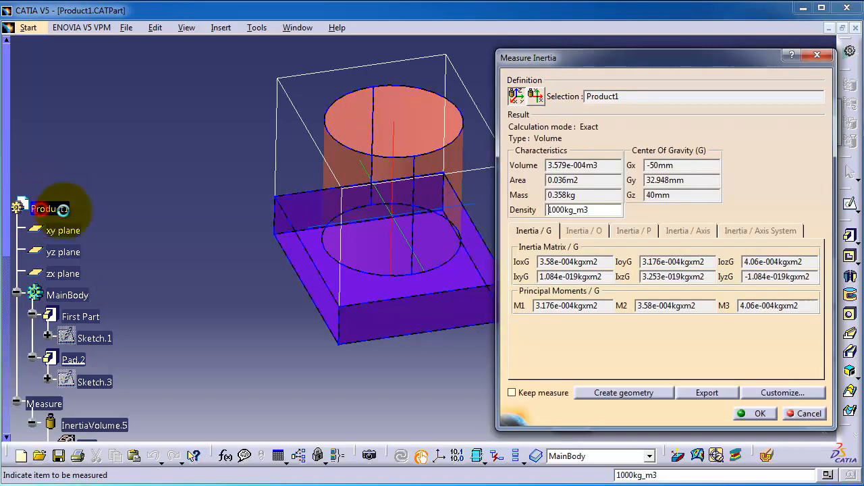